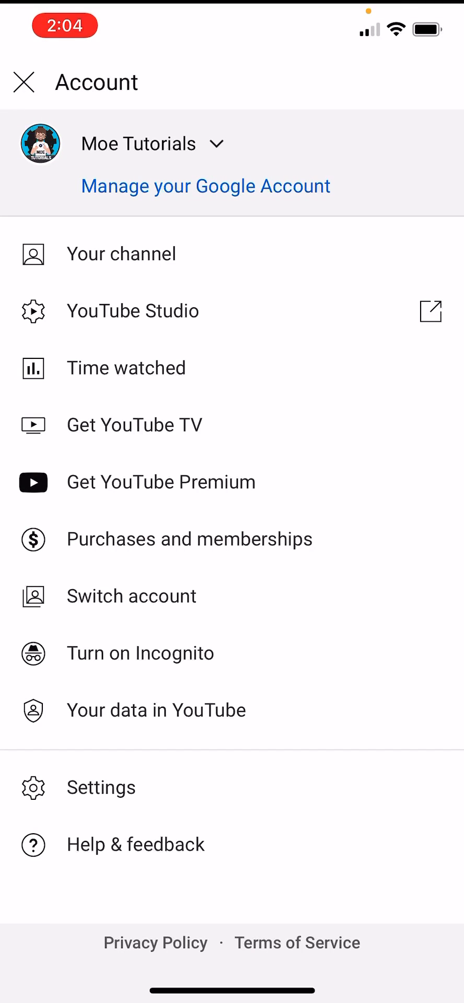
Step: Open YouTube Settings from the account menu and scroll down to the Uploads section
click(24, 82)
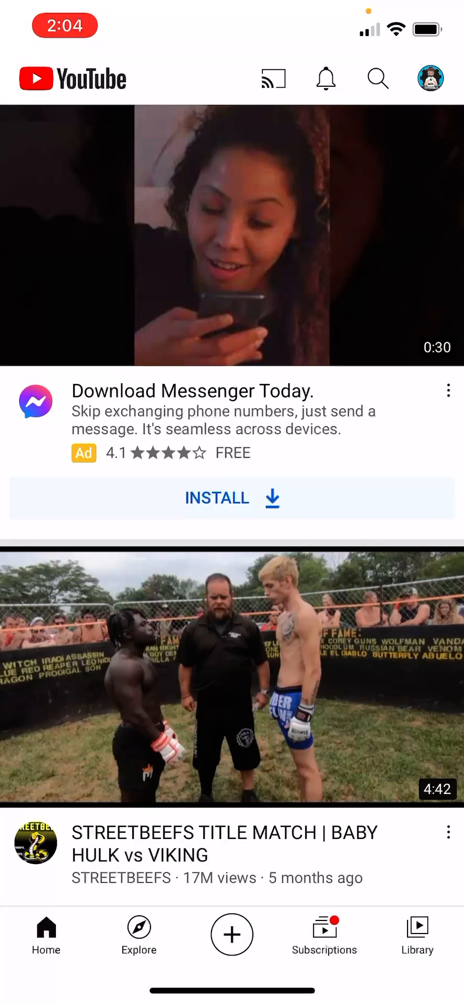
click(429, 79)
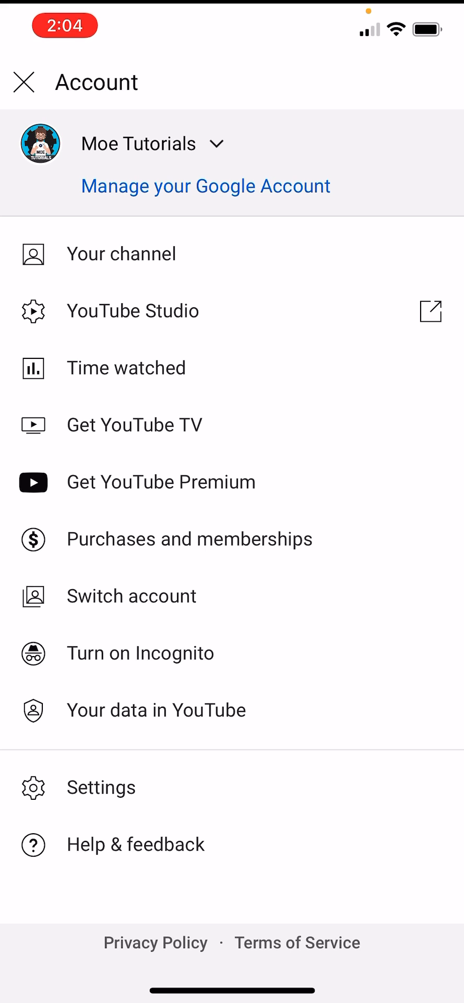
click(101, 787)
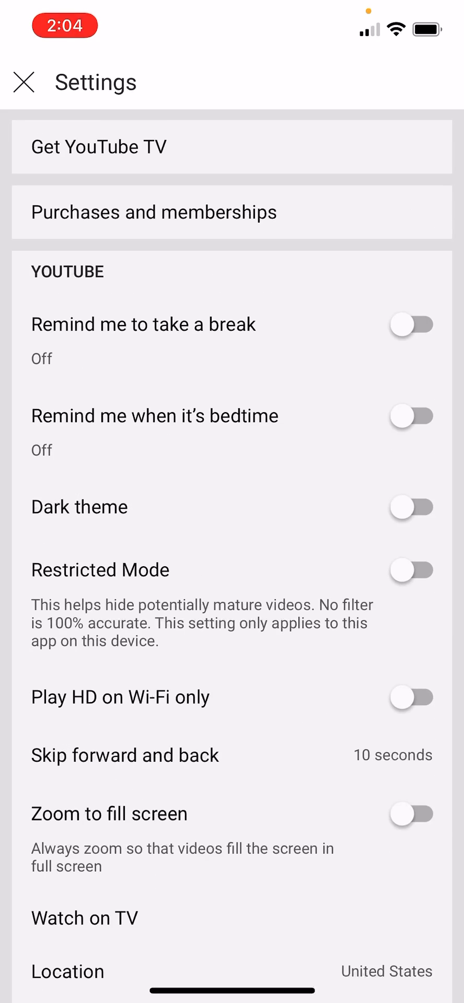
scroll(down, 3)
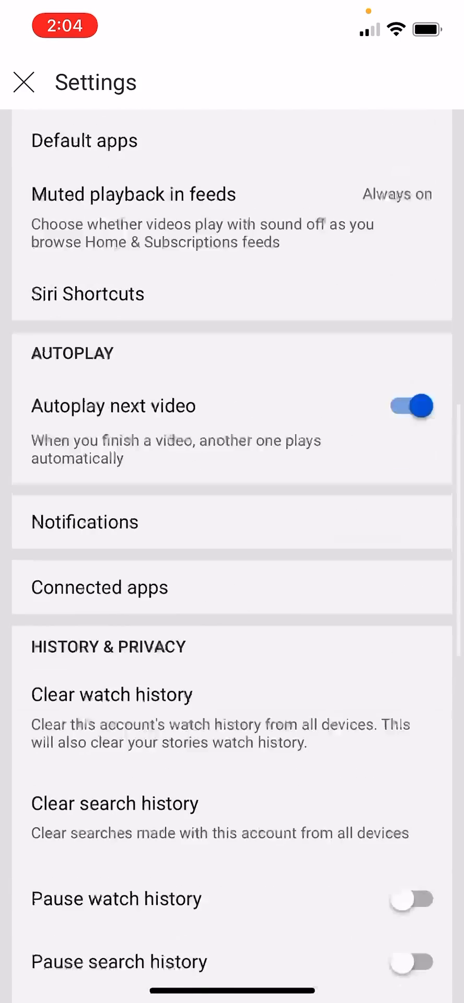
scroll(down, 3)
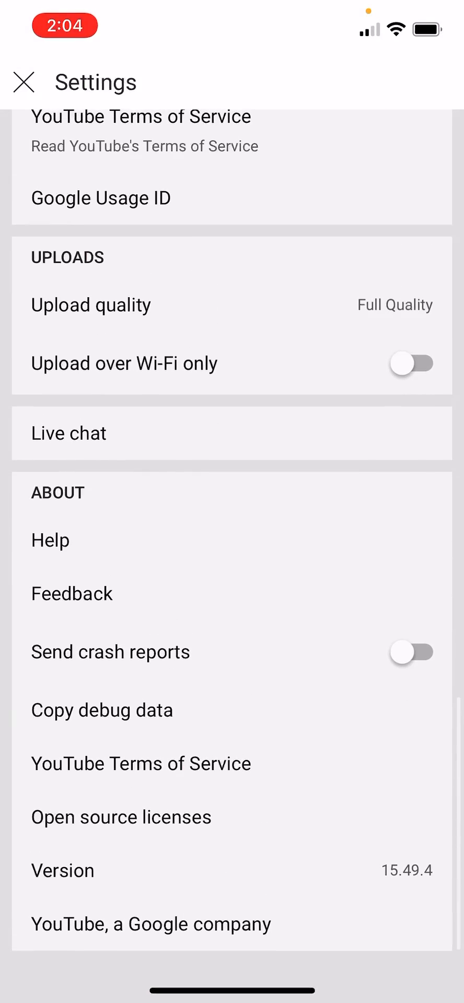
Step: Open Upload quality, confirm Full Quality is ticked, and return to Settings
click(91, 305)
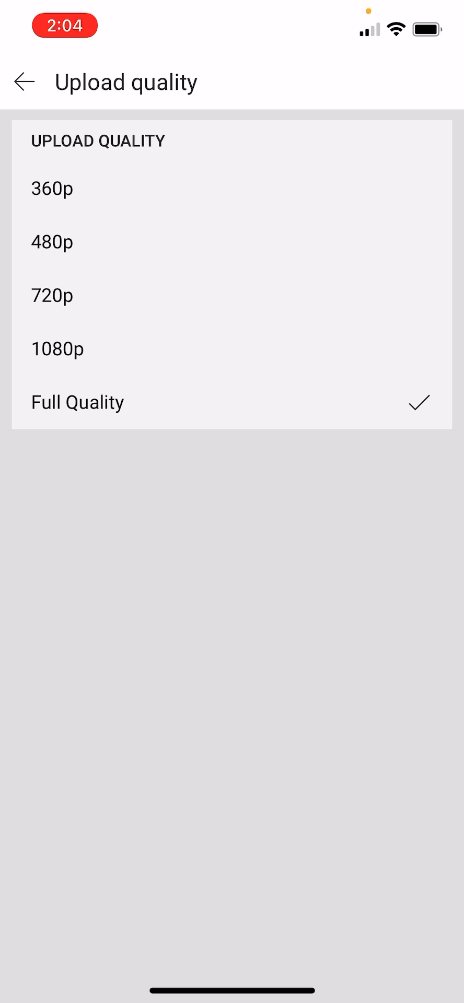
click(23, 82)
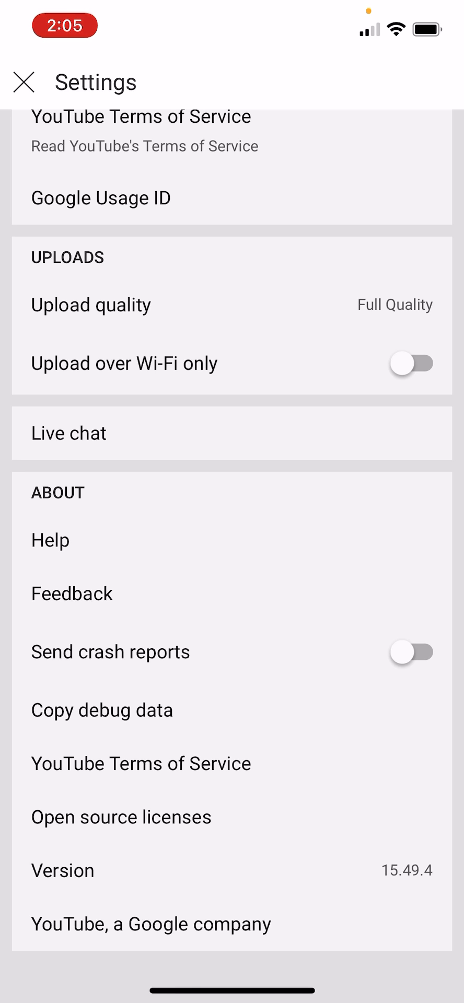
scroll(down, 3)
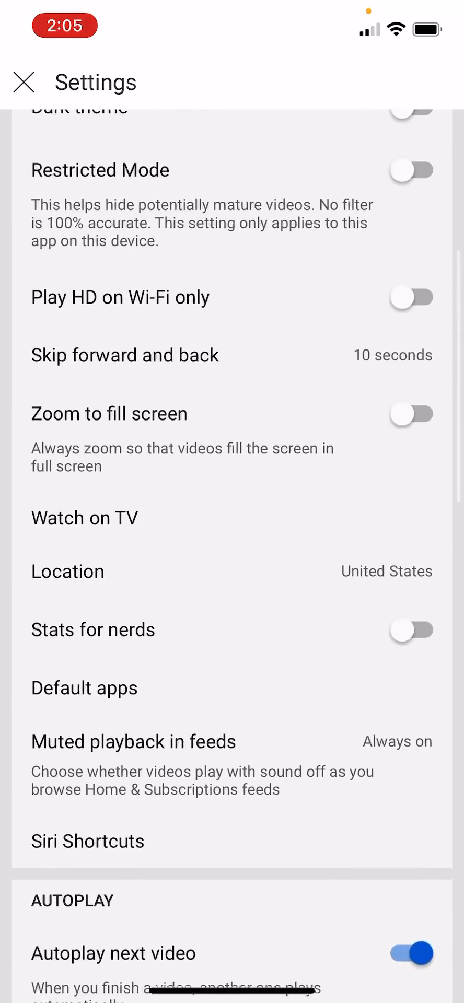
scroll(down, 3)
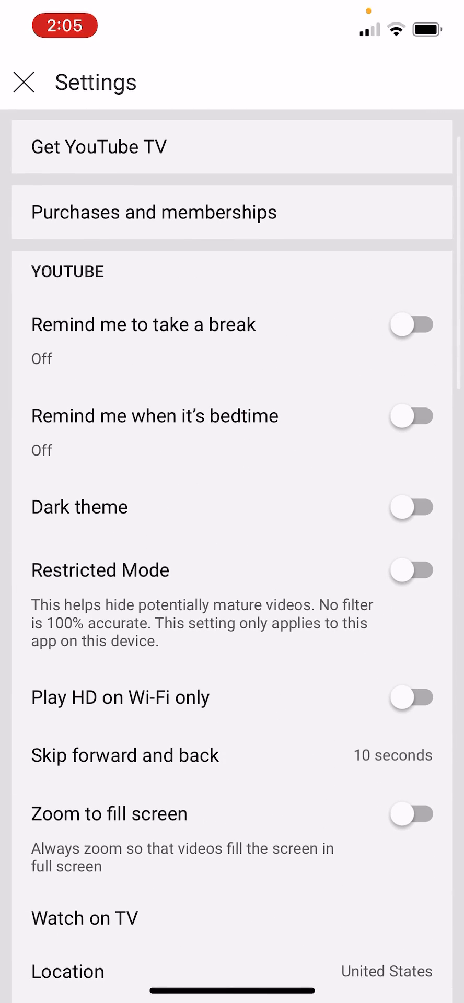